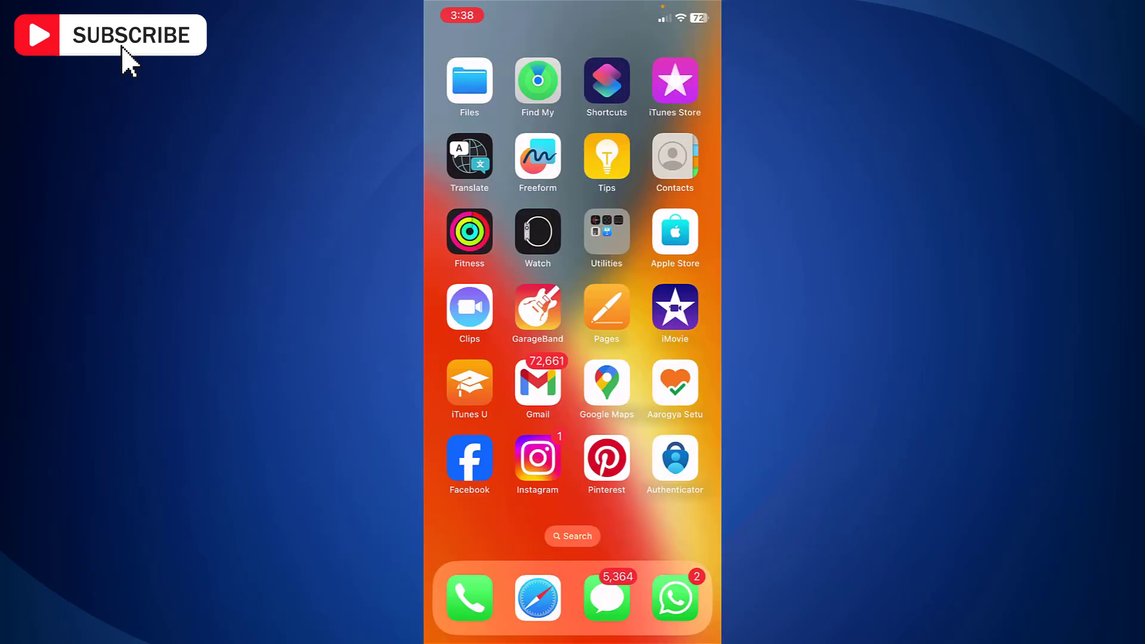
Launch Facebook from the Home Screen and bring up its main menu.
click(469, 459)
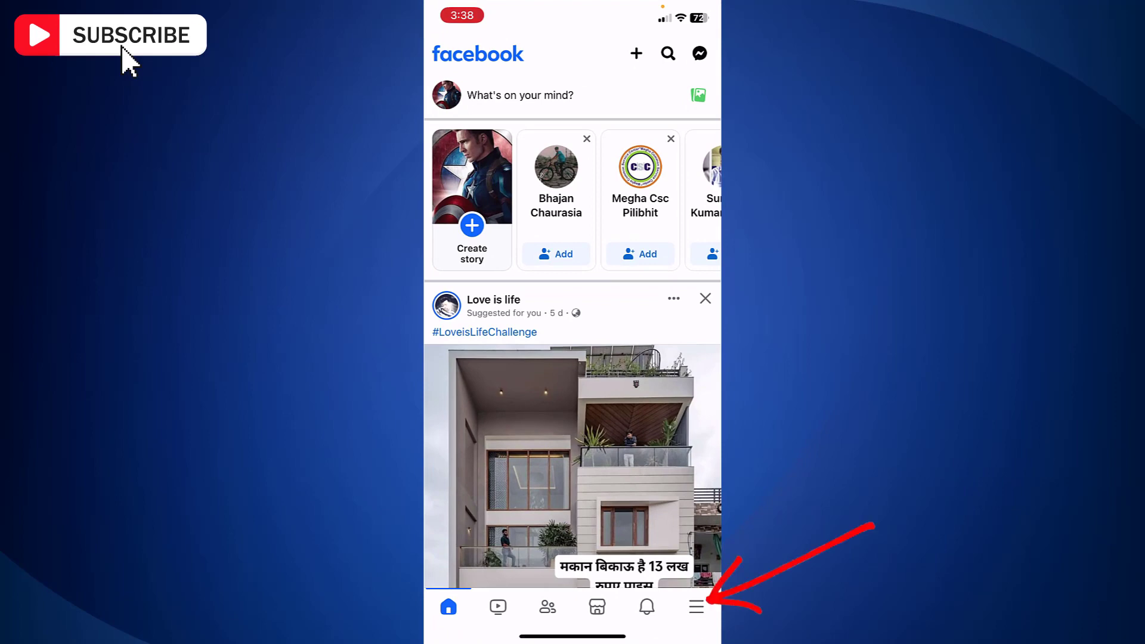
click(695, 606)
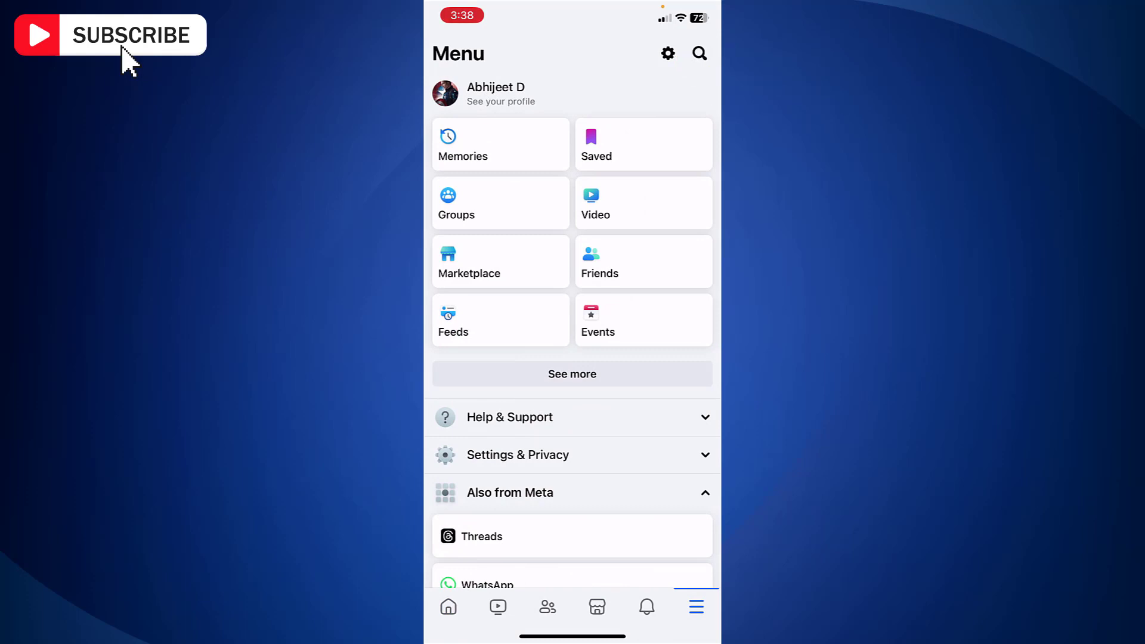
Go to Settings & privacy and open the Notifications settings under Preferences.
click(518, 455)
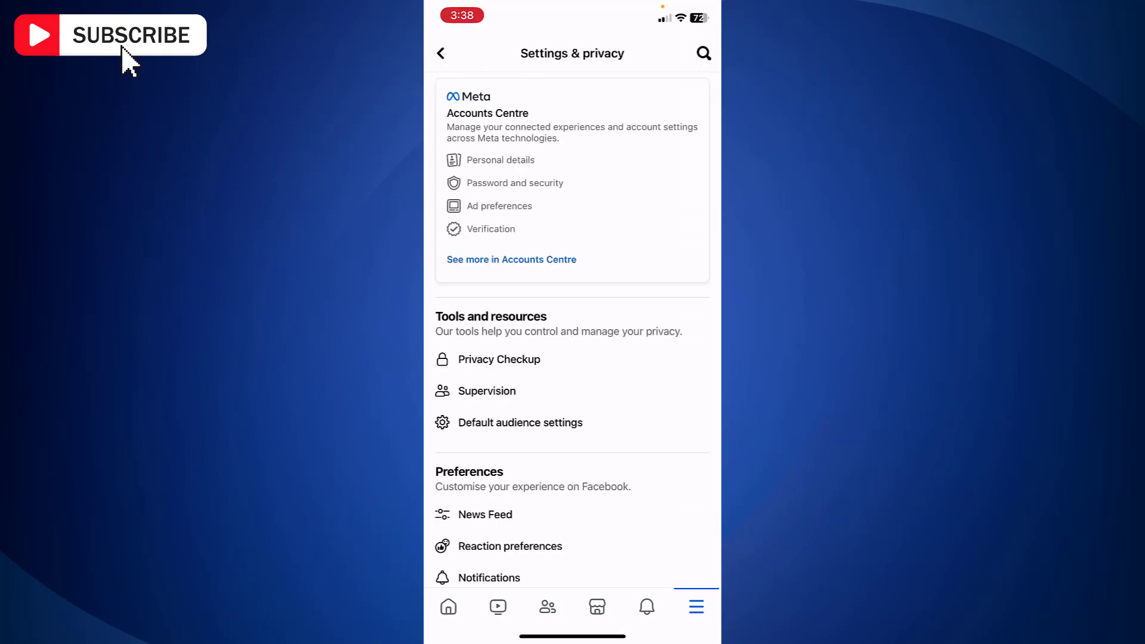
scroll(down, 3)
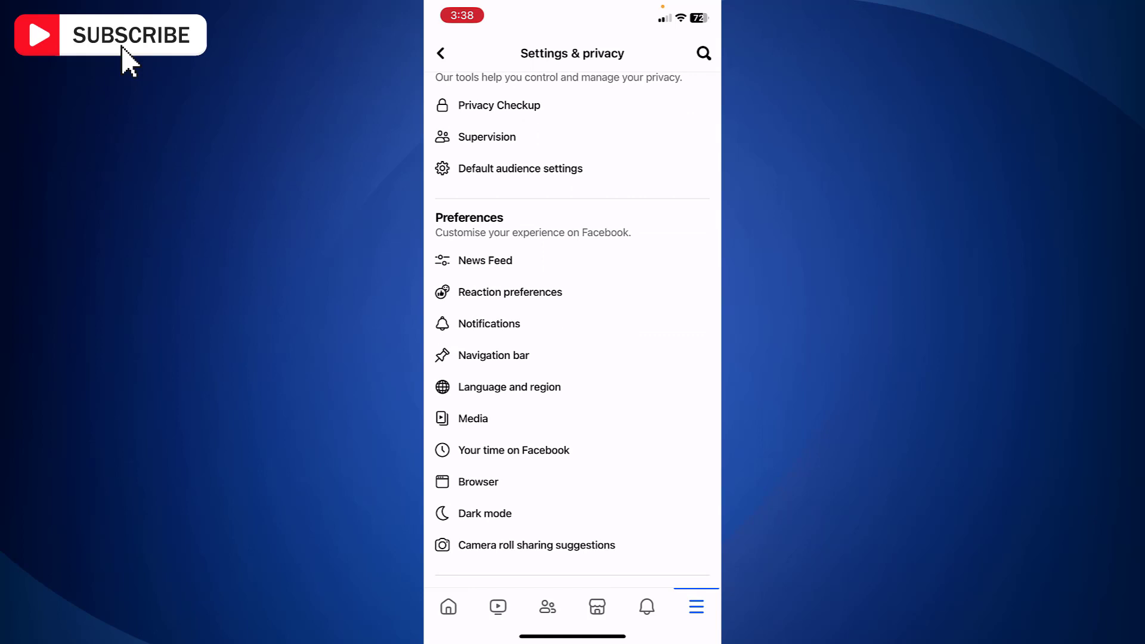
click(488, 323)
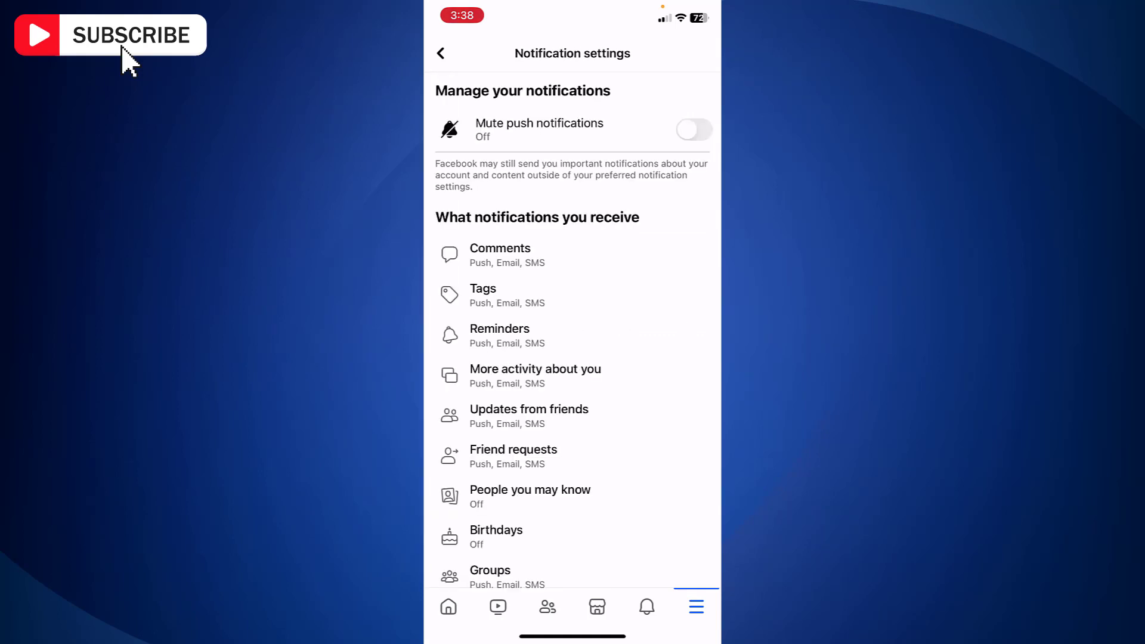
Scroll the notification settings list down to Birthdays.
scroll(down, 3)
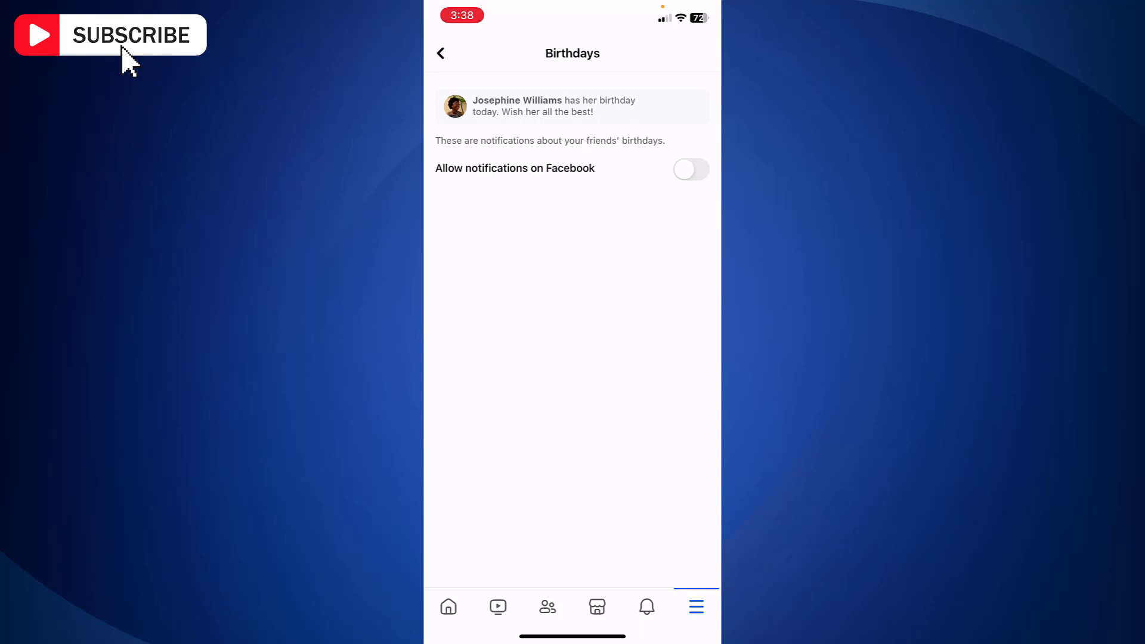
Toggle on 'Allow notifications on Facebook' for Birthdays, then enable SMS alongside Push and Email.
click(689, 168)
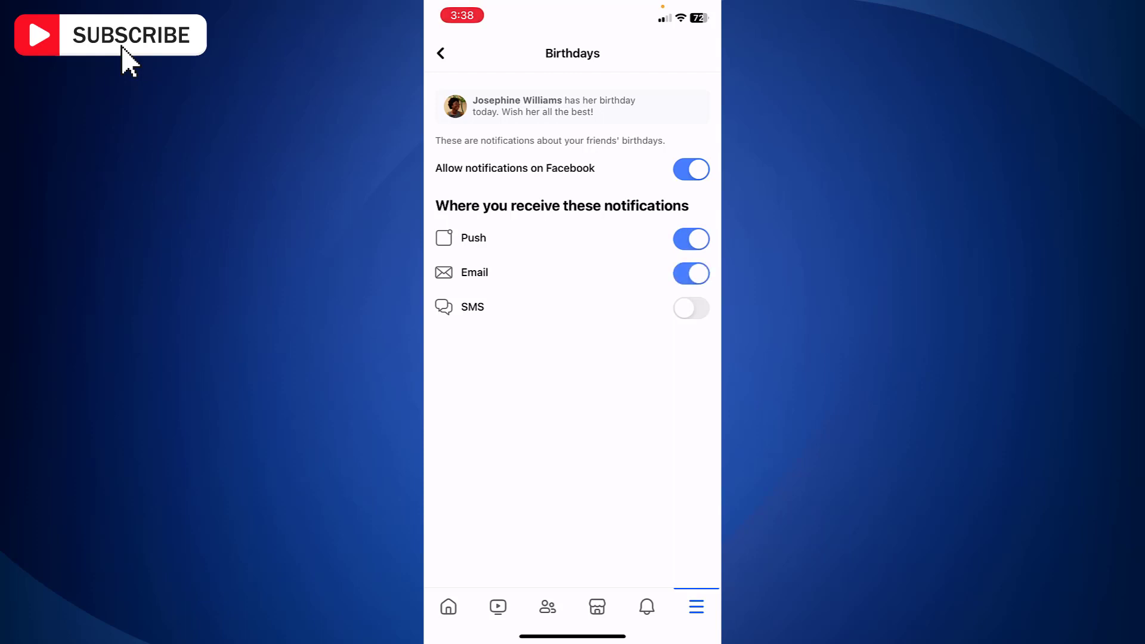
click(690, 308)
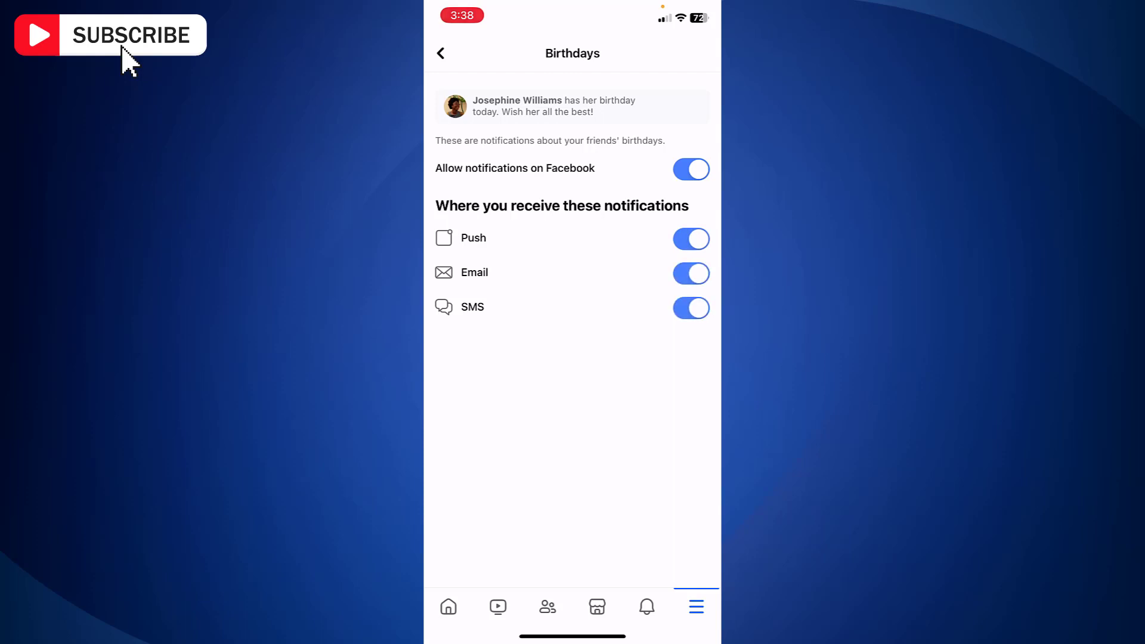